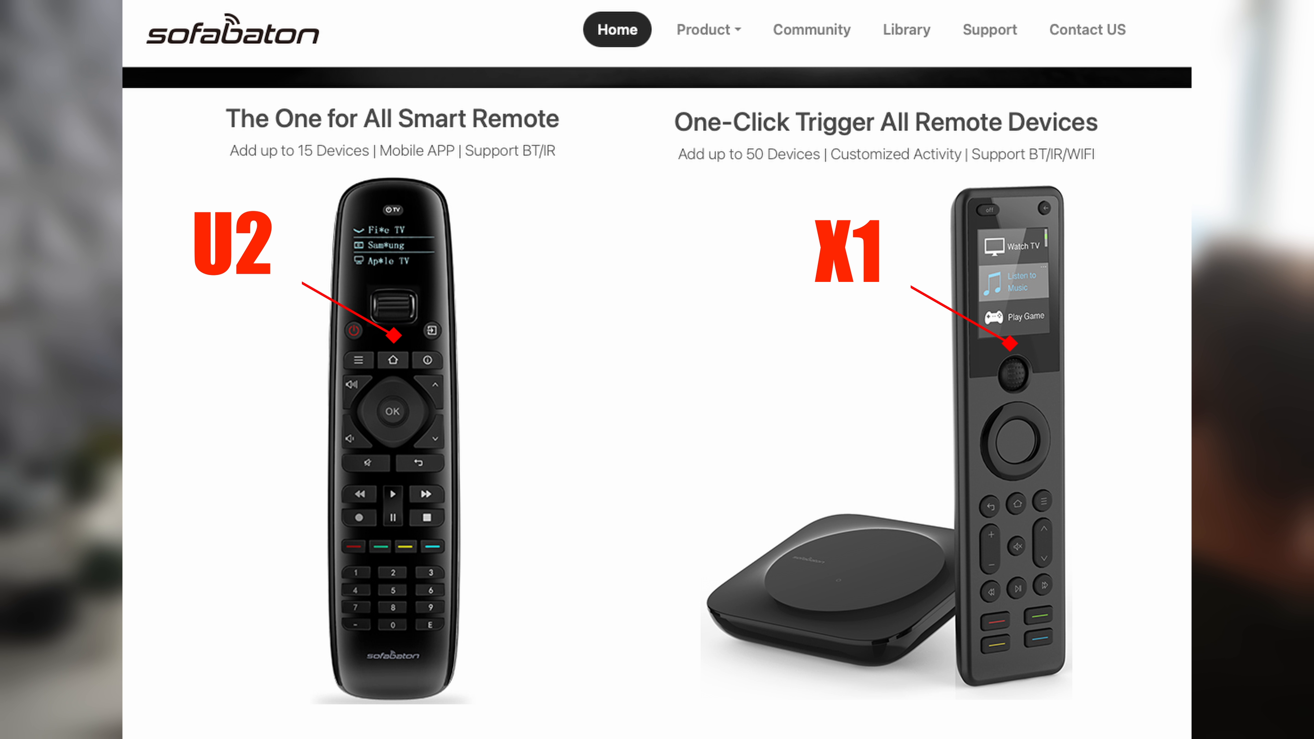
View the U2 vs X1 specifications comparison table, scrolling through the listed specs.
click(709, 30)
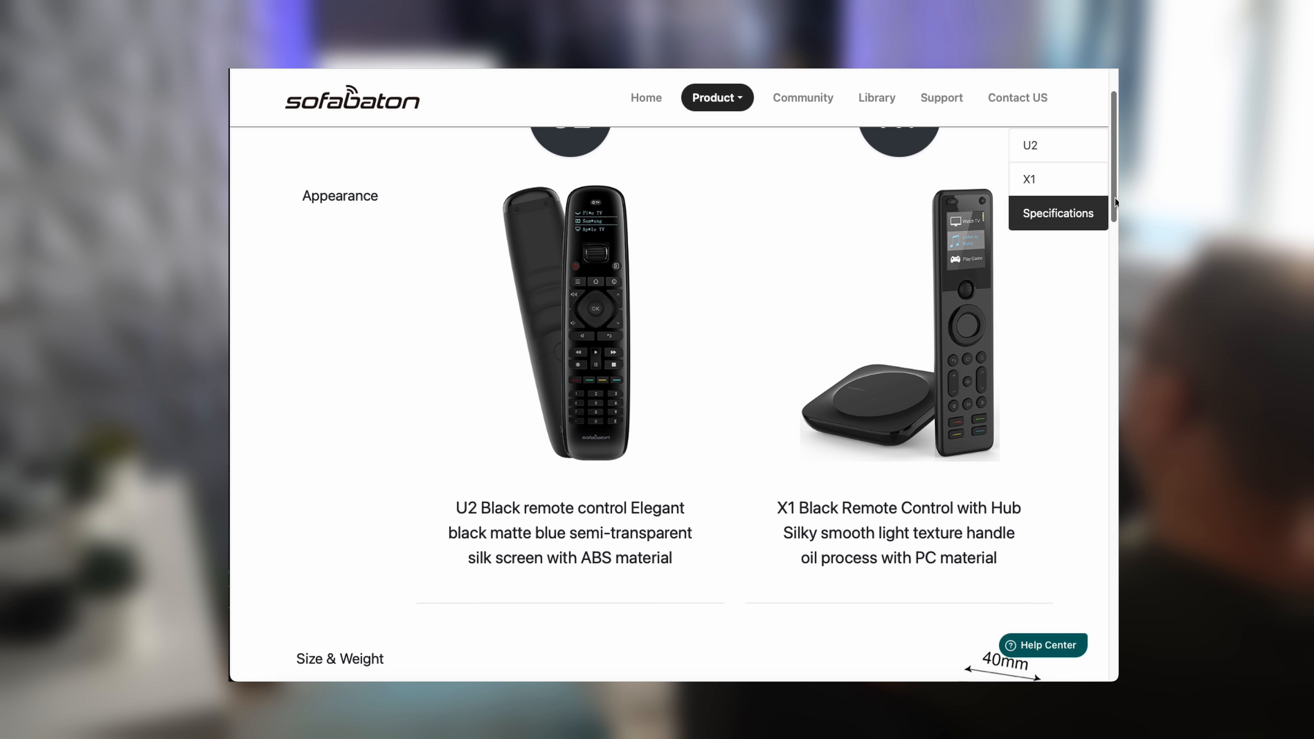
scroll(down, 3)
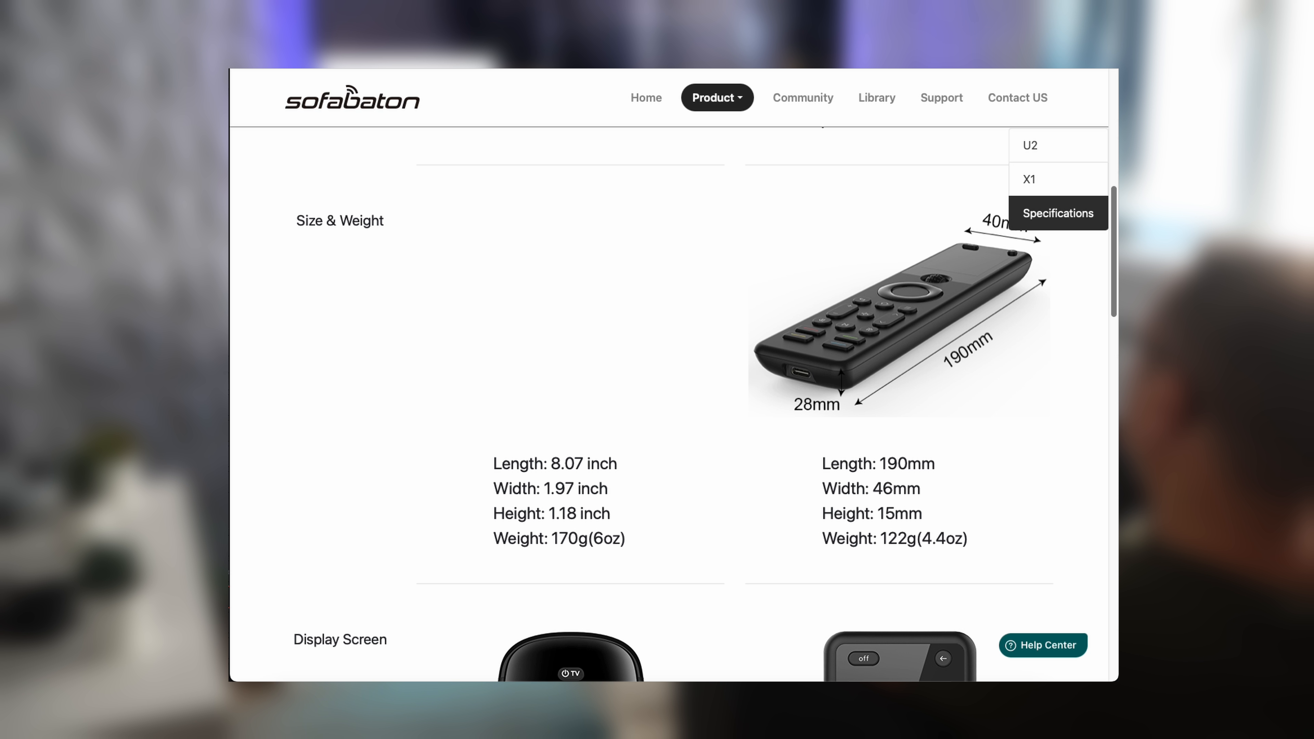
scroll(down, 3)
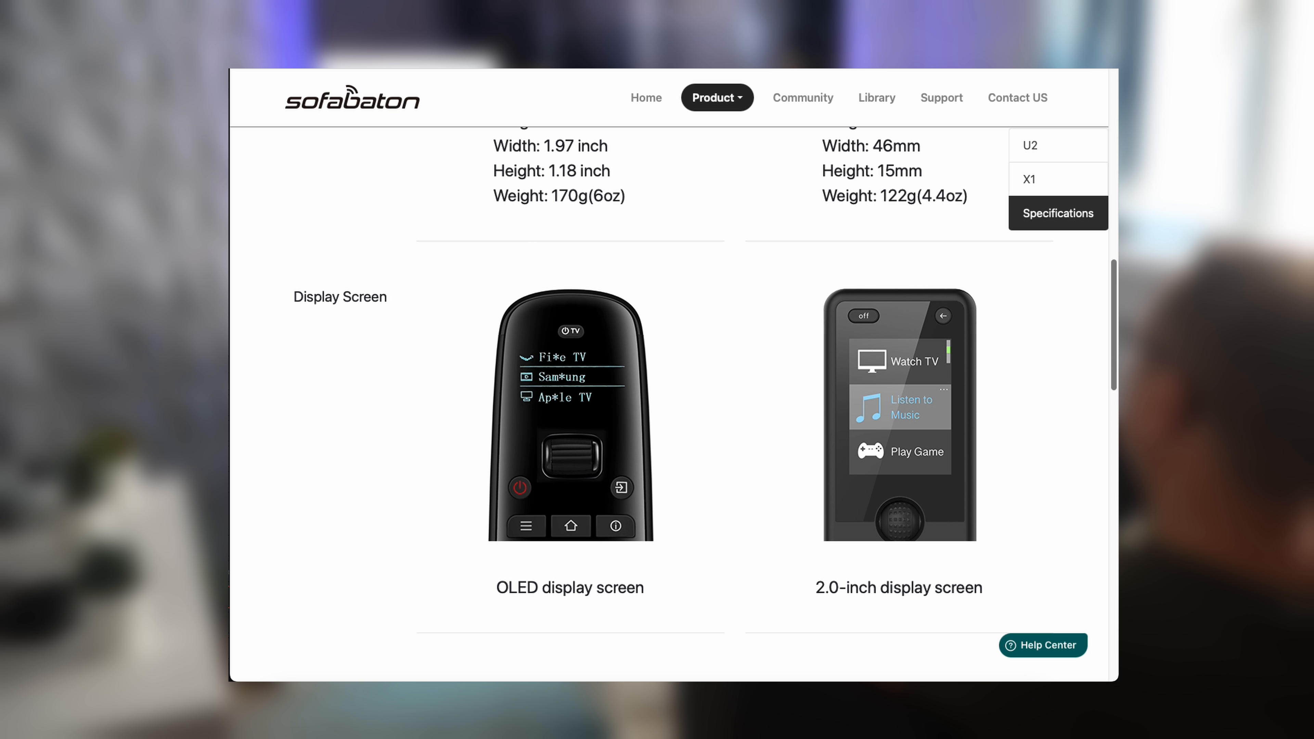
scroll(down, 3)
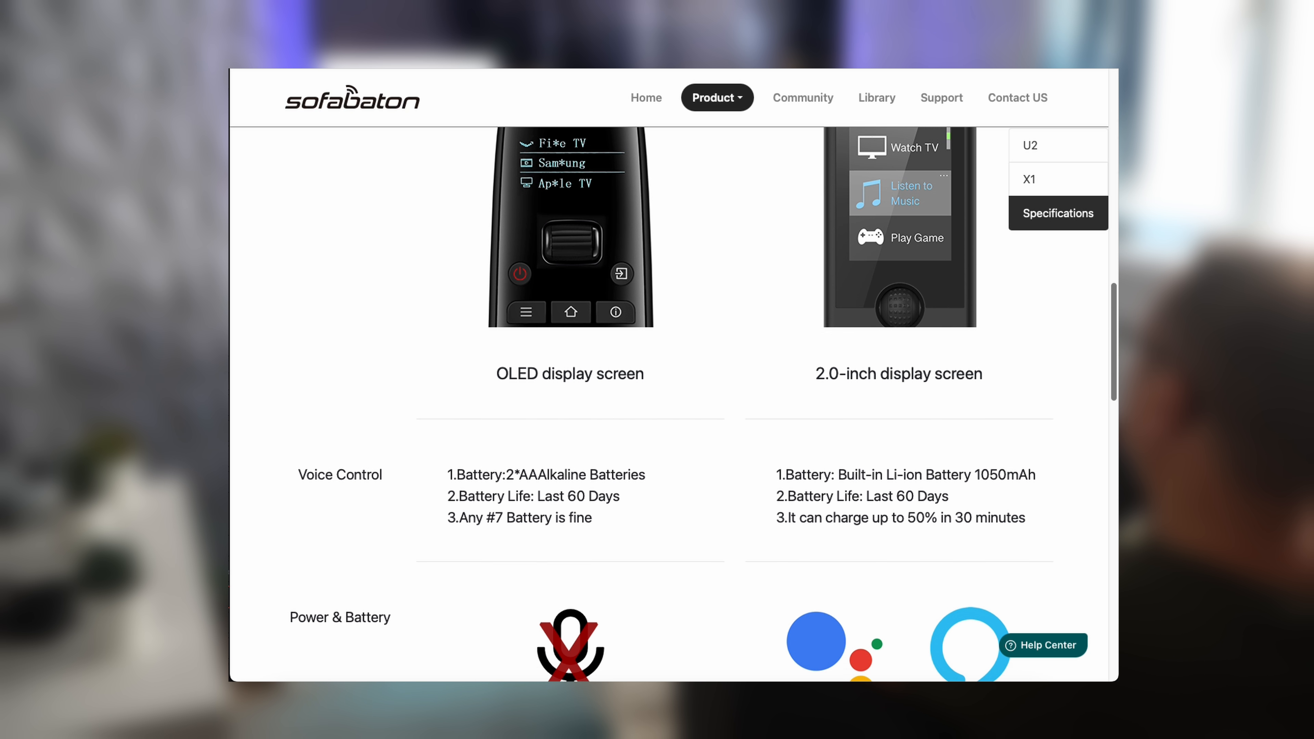
scroll(down, 3)
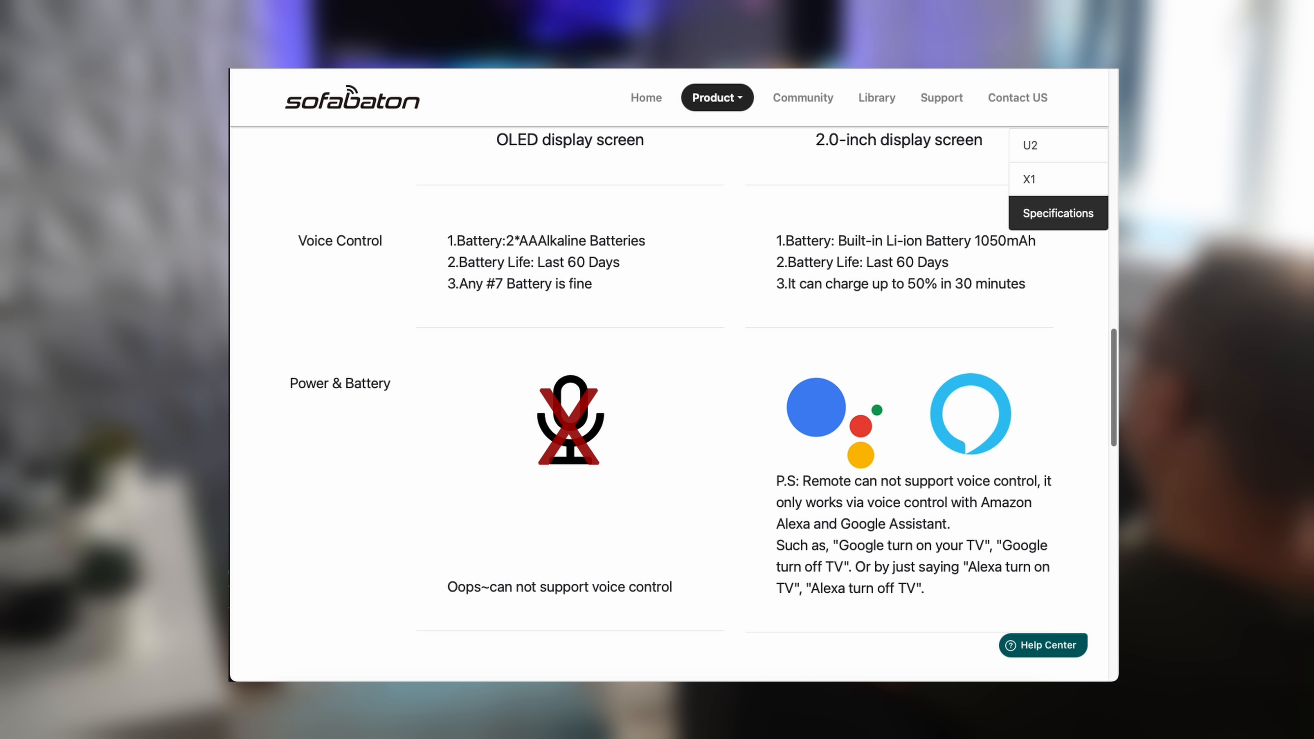
scroll(down, 3)
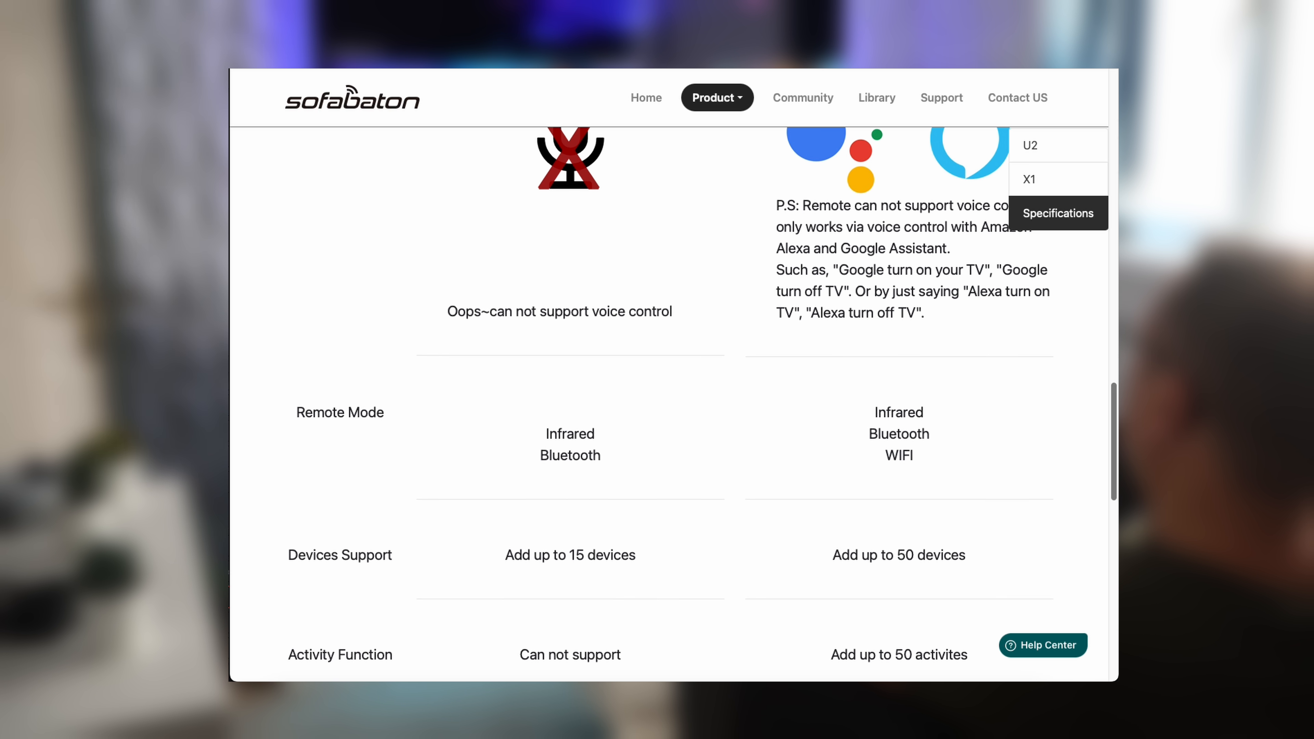
scroll(down, 3)
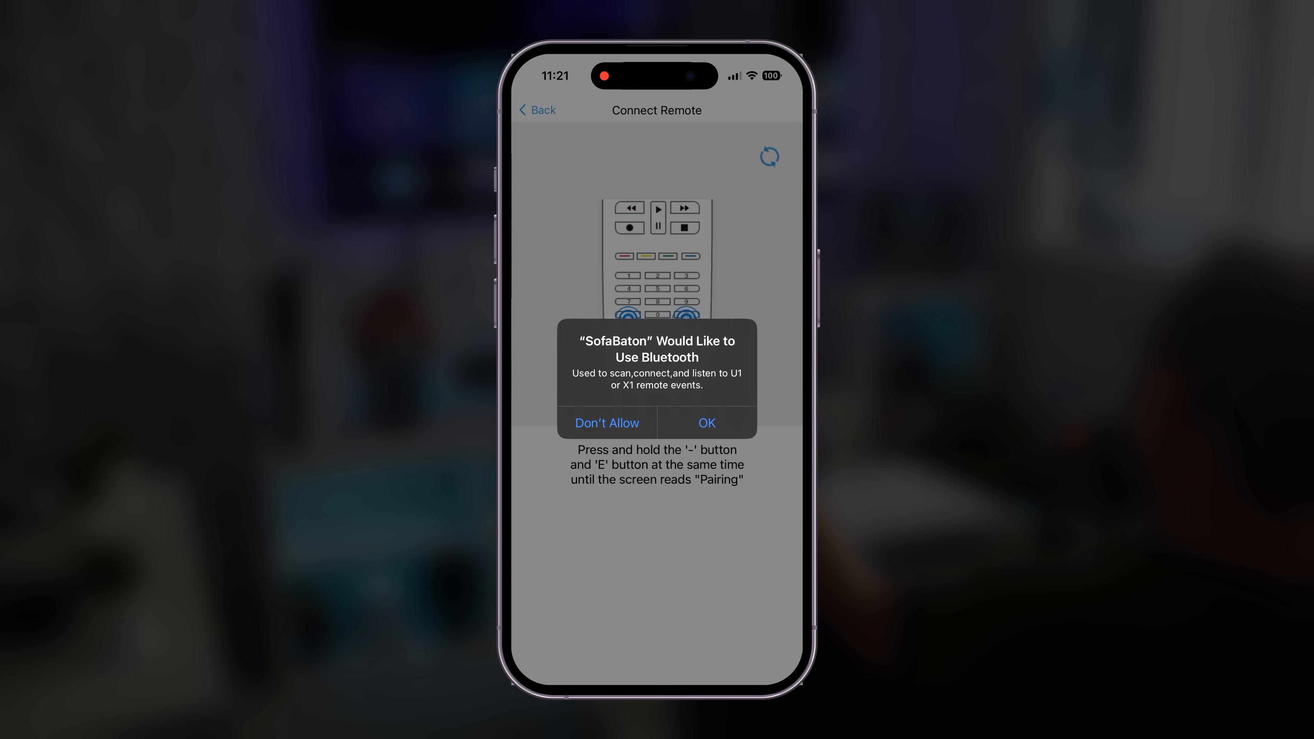
Allow Bluetooth, connect the found remote, and begin adding a device by database search.
click(706, 423)
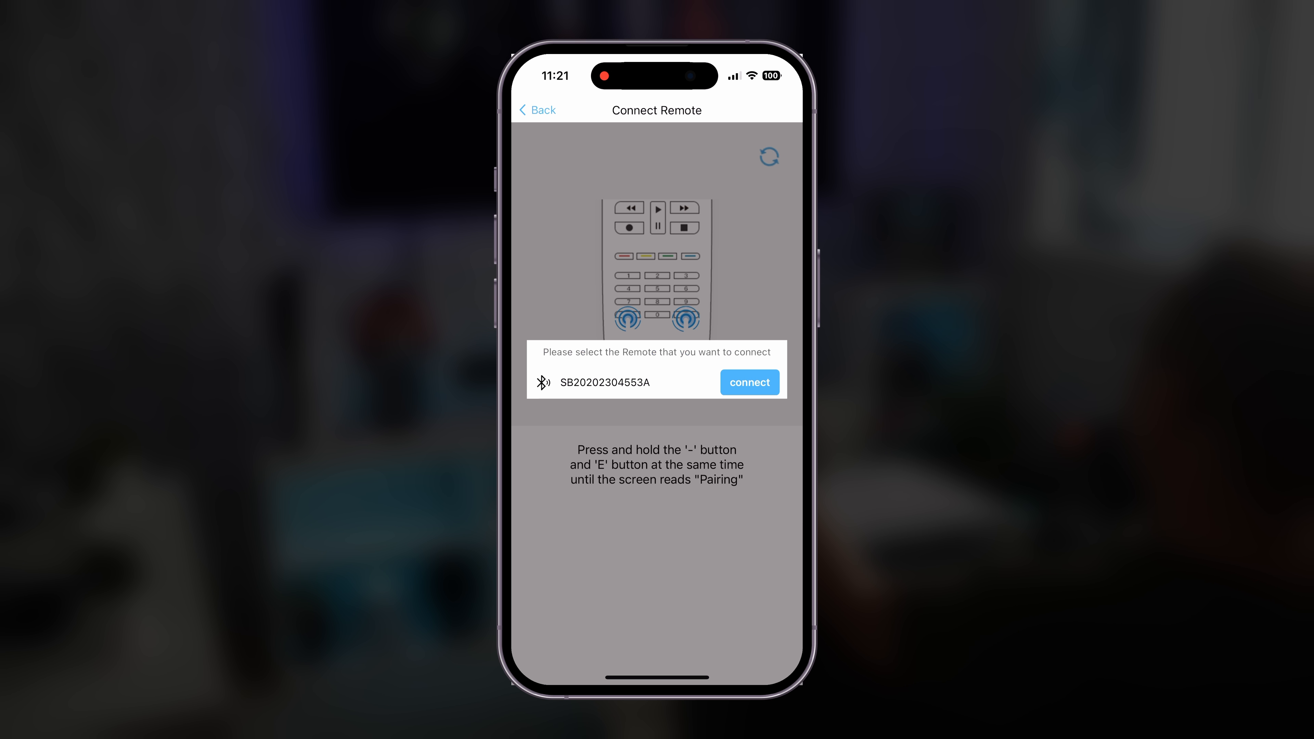
click(748, 382)
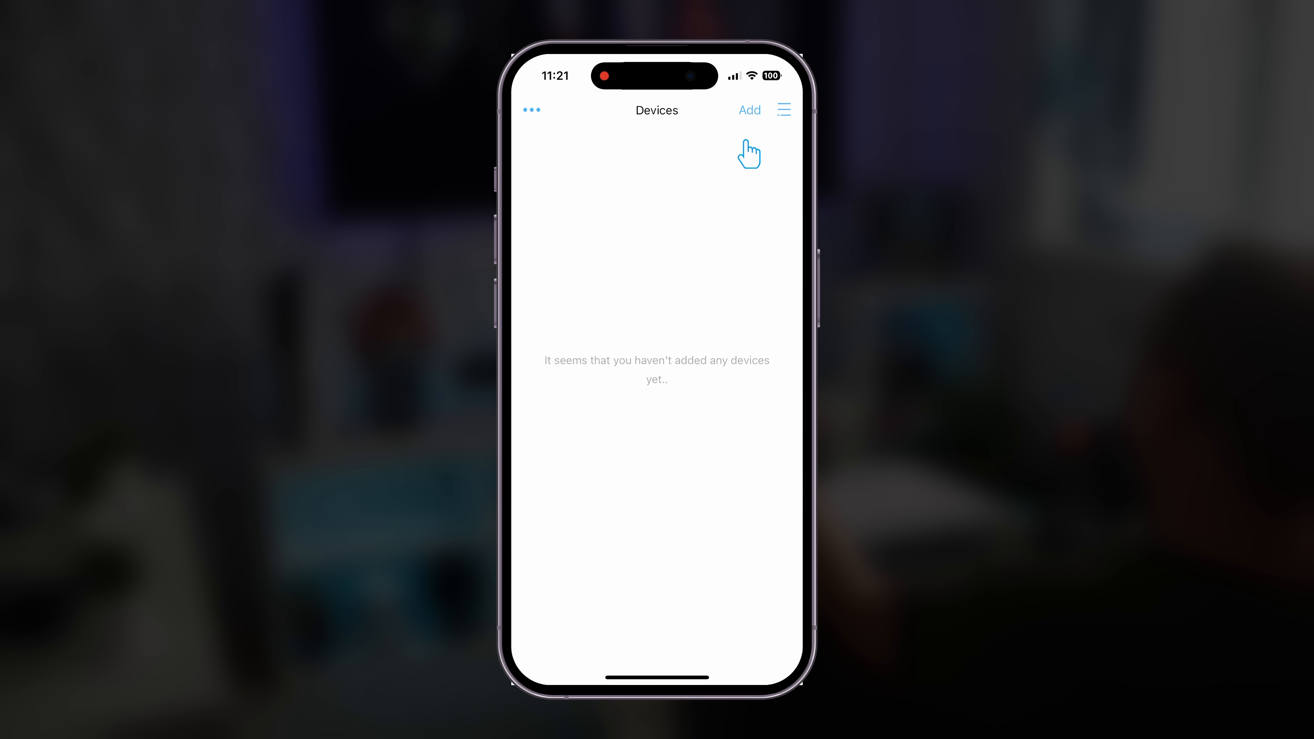
click(748, 109)
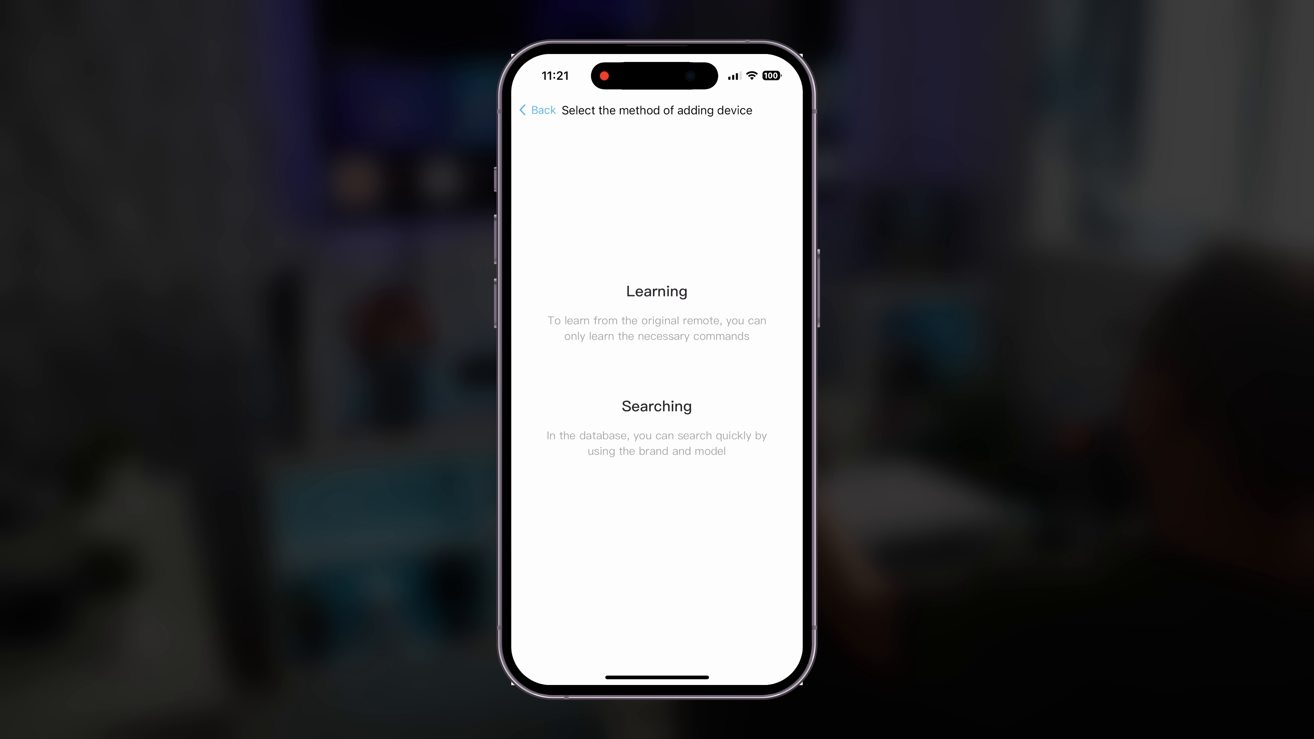
click(657, 407)
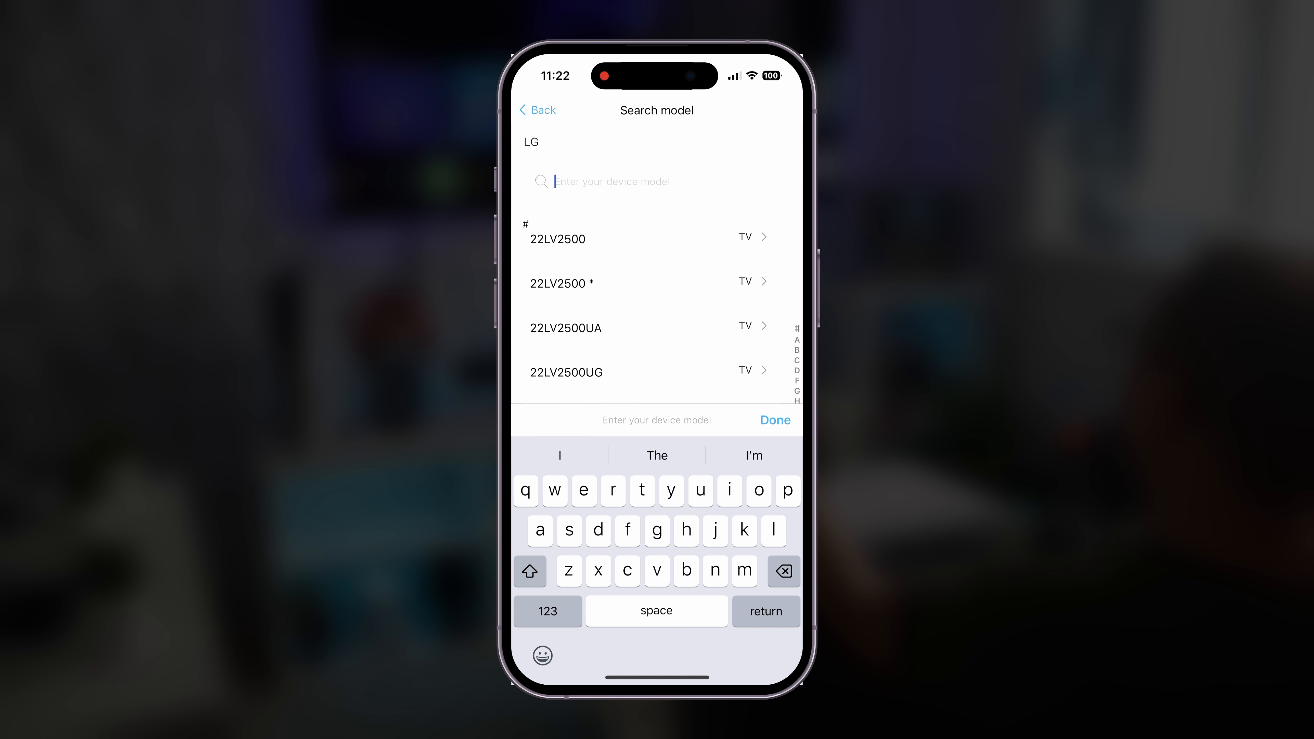
Search the LG model list for 'OLED65C14LB', then refine with 'led65'.
text(OLED65C14LB)
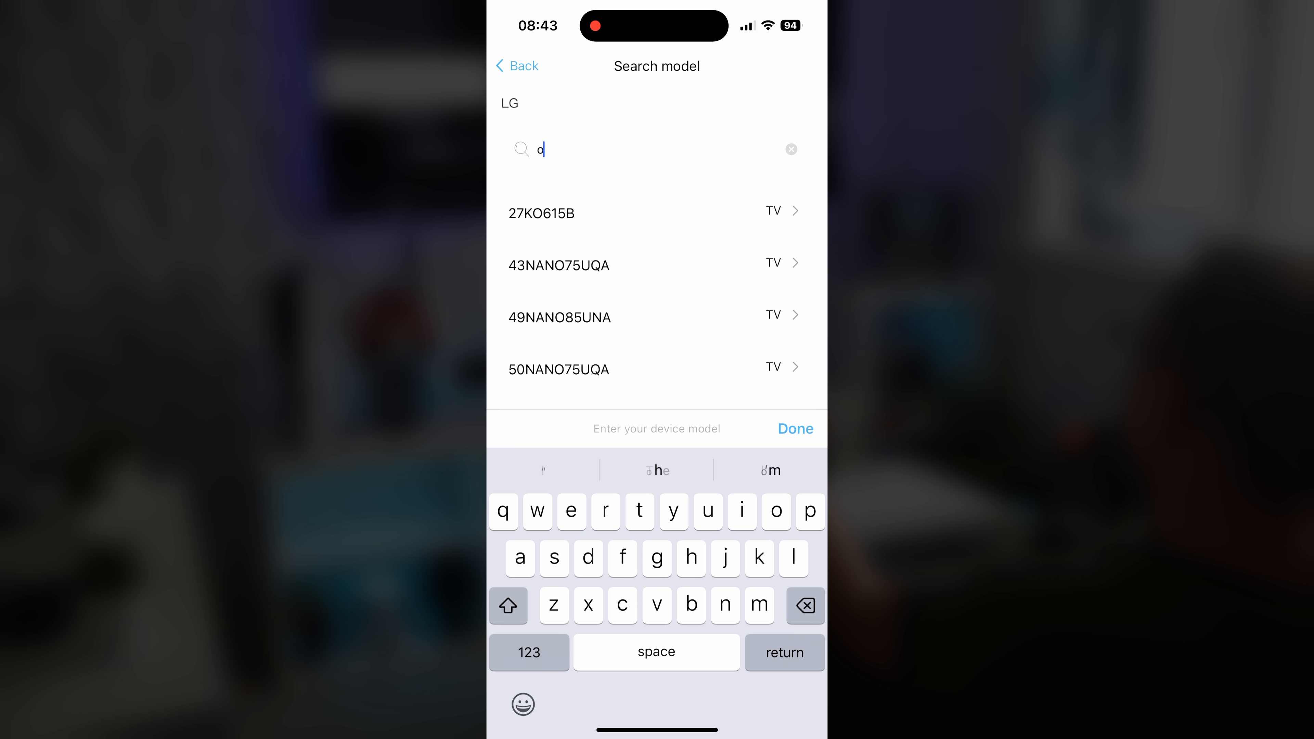
text(led65)
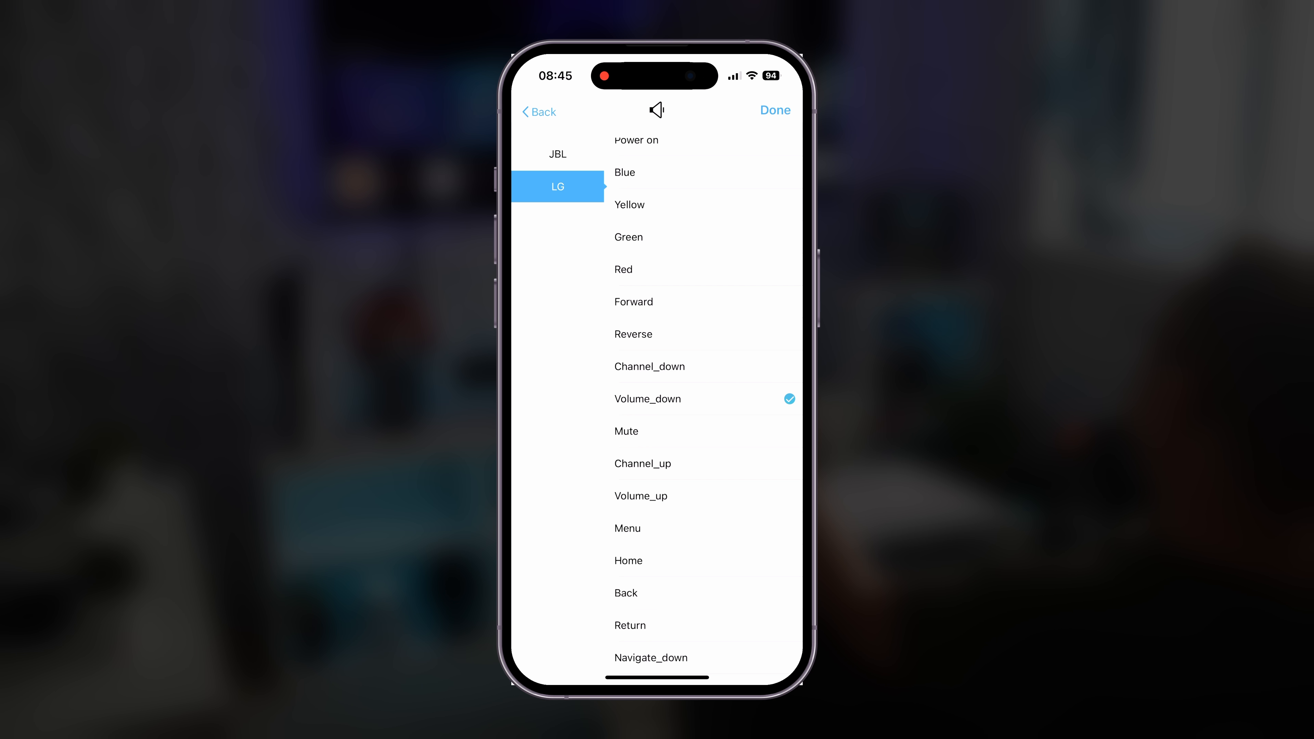
Assign the JBL soundbar's Volume_down to the volume-down key and finish the remapping.
click(558, 154)
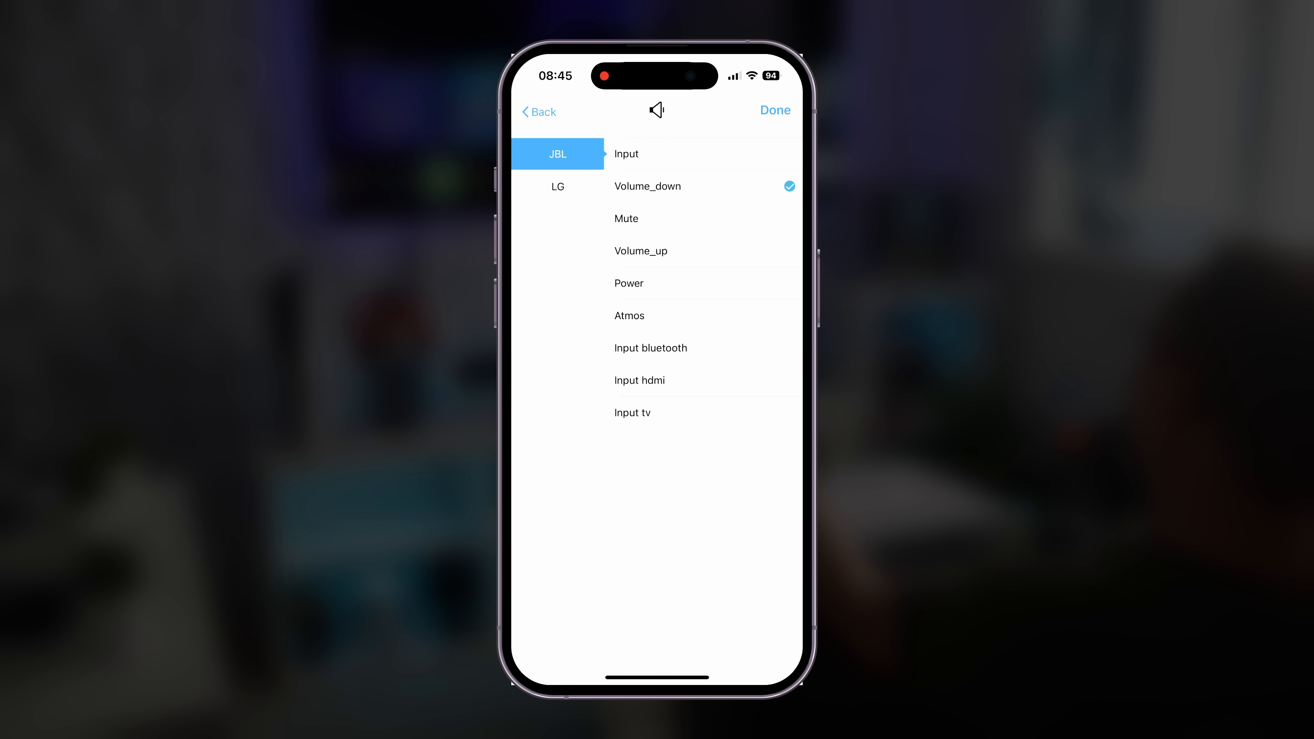
click(651, 348)
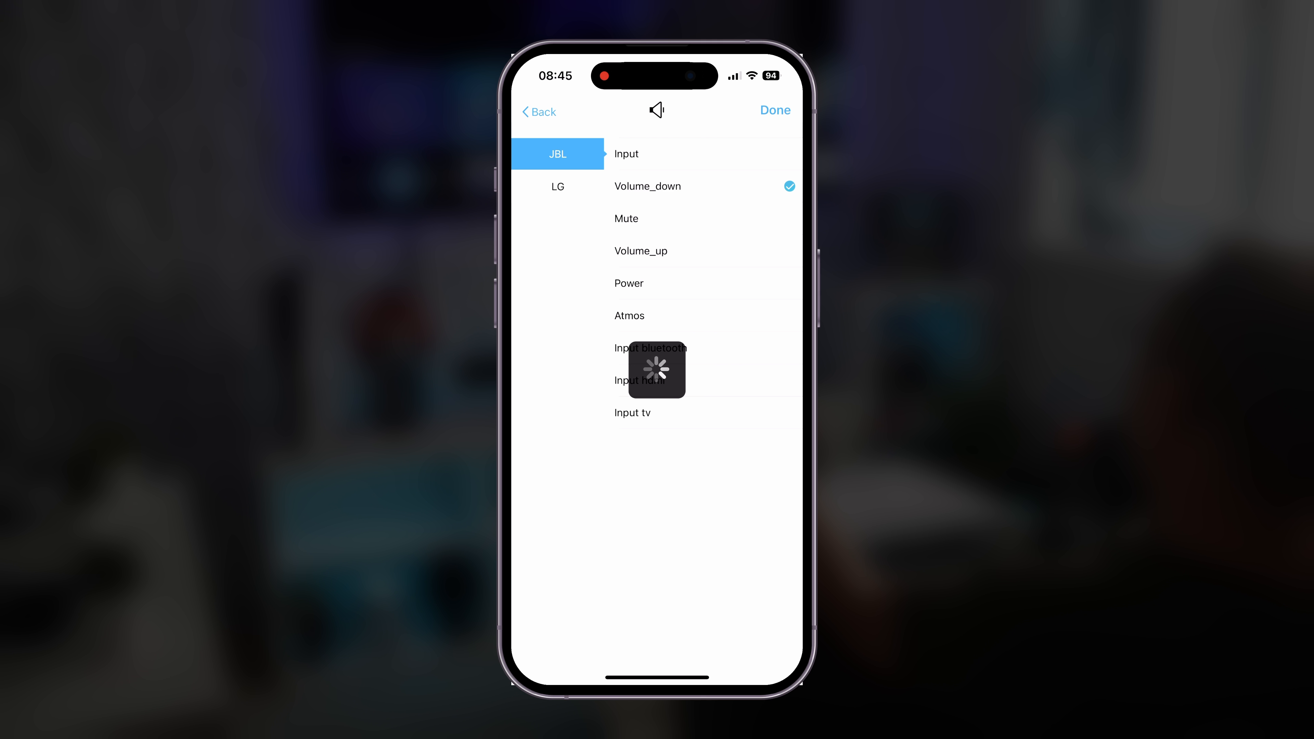
click(557, 186)
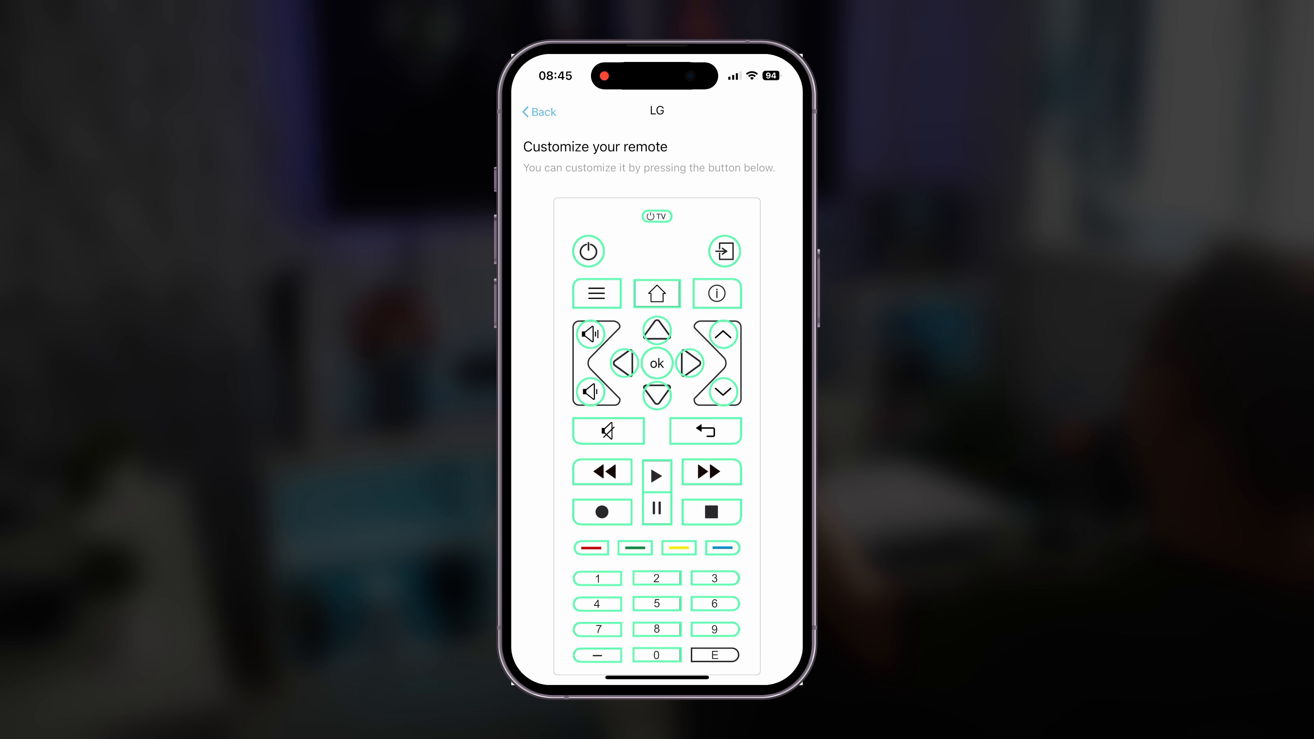
click(608, 431)
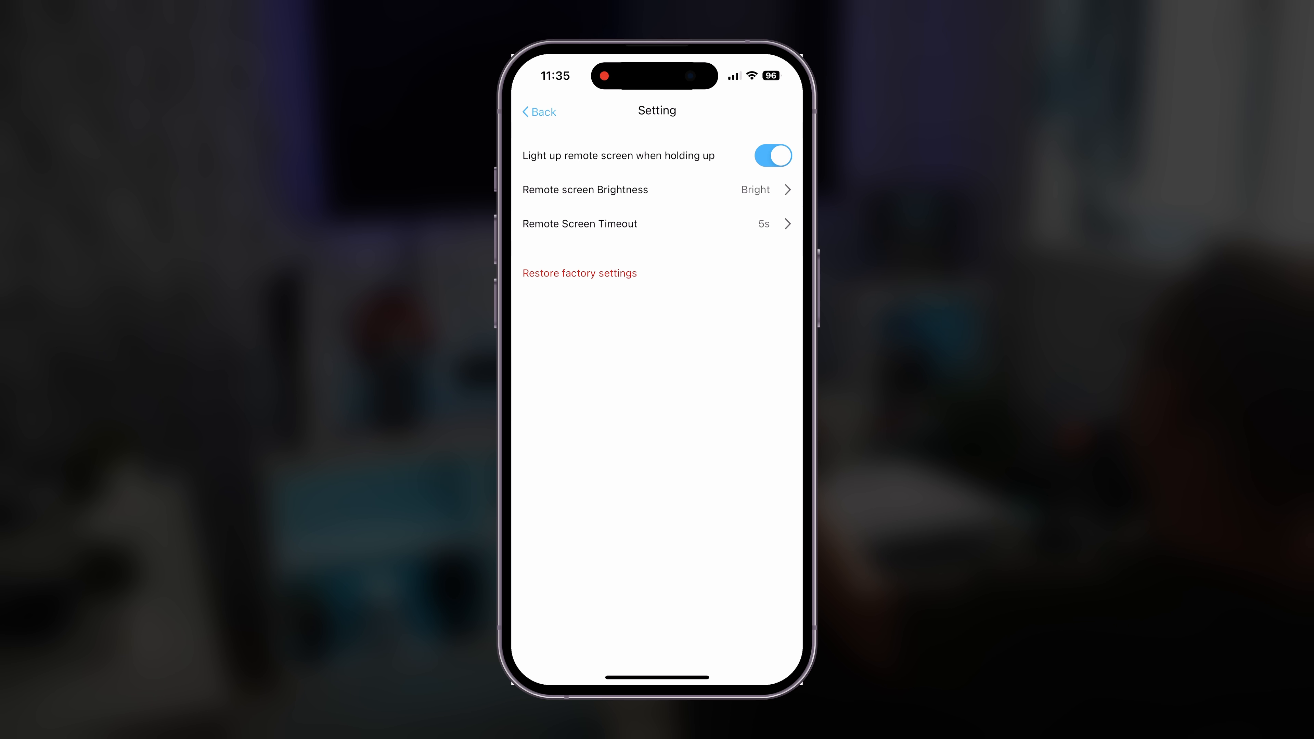
Show the remote's Setting page with lighting, brightness and screen timeout options.
click(657, 190)
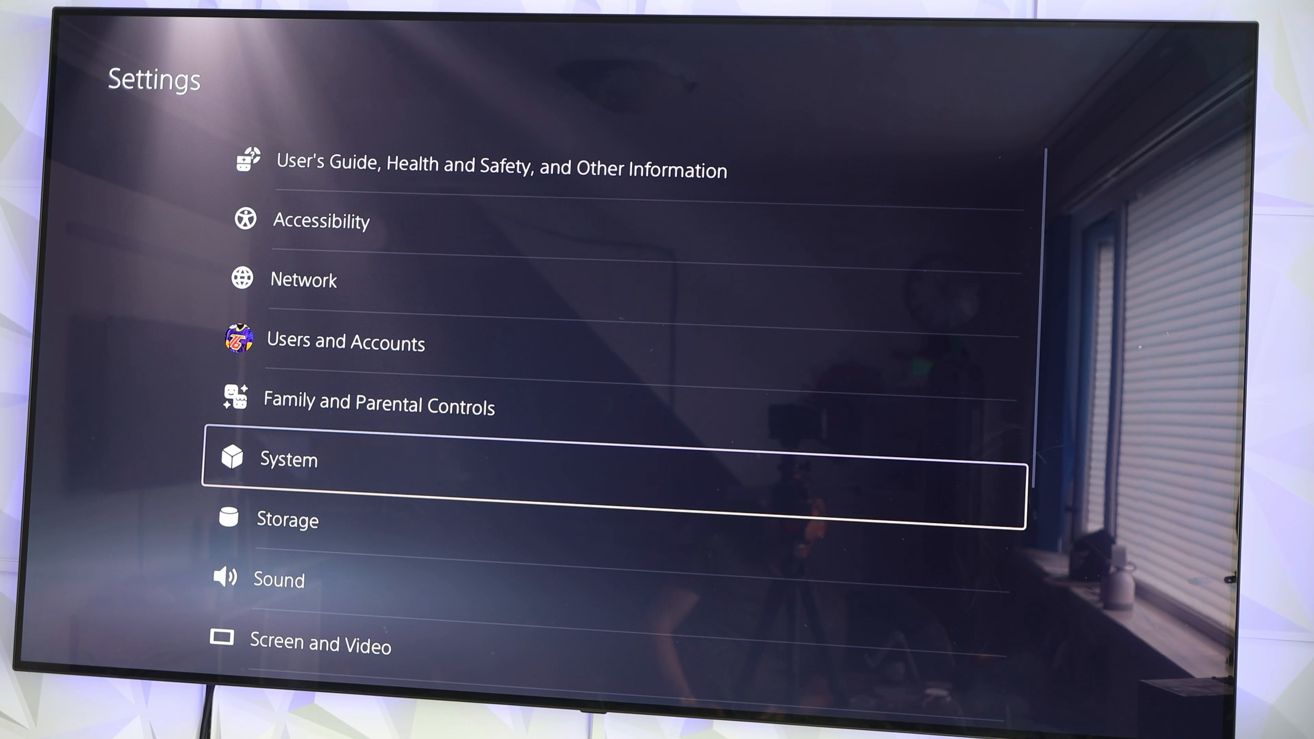
Enter the PS5 System settings from the Settings menu.
click(288, 459)
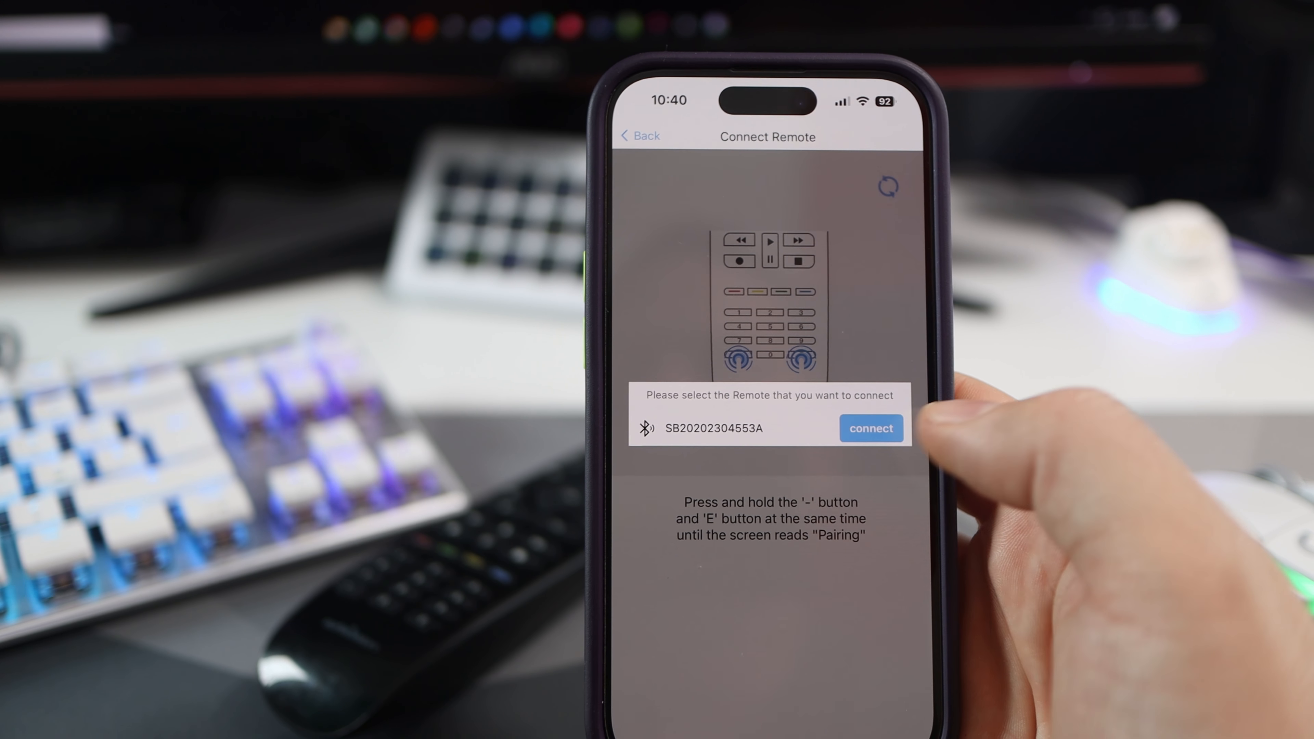
Connect to the remote listed on the Connect Remote screen.
click(871, 428)
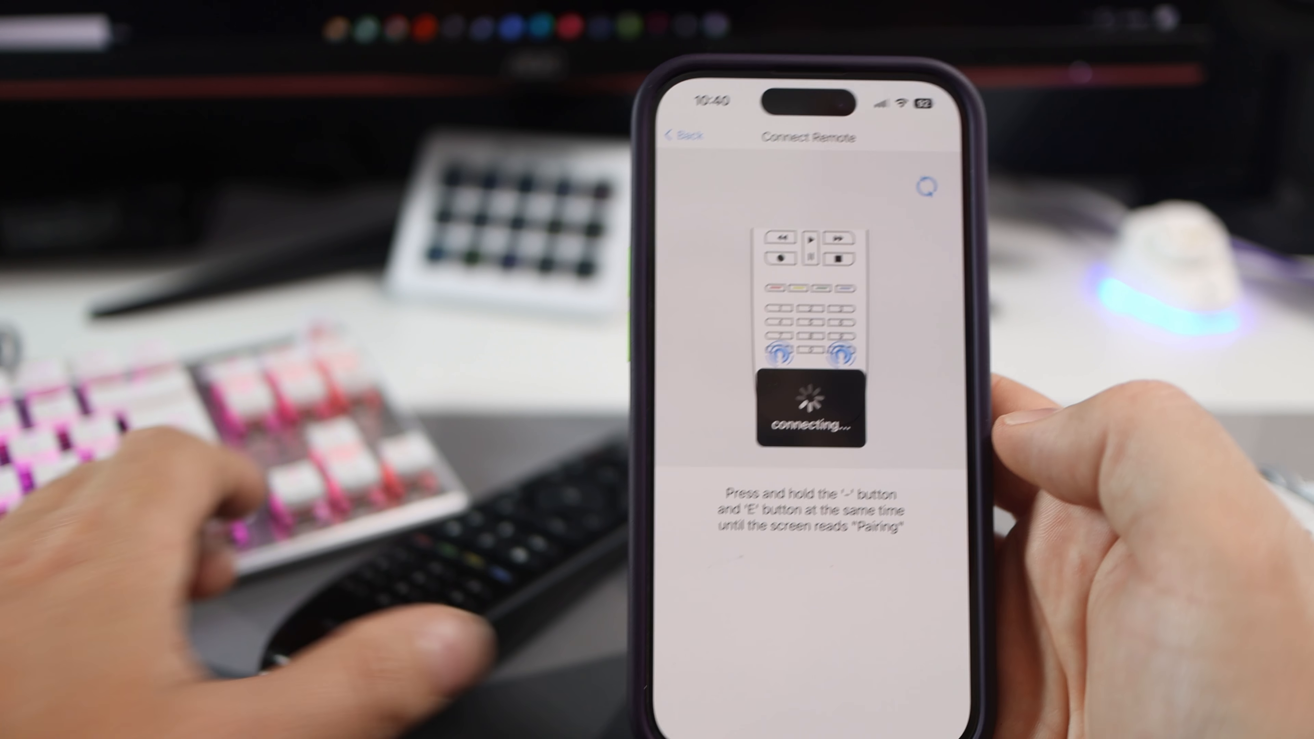